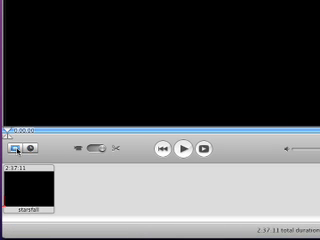
Switch the starsfall project from clip view to timeline view using the clock toggle.
{"action": "left_click", "coordinate": [35, 185]}
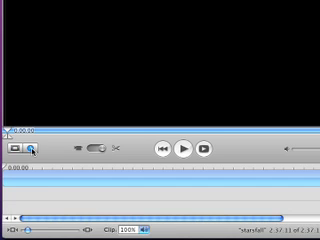
{"action": "left_click", "coordinate": [186, 150]}
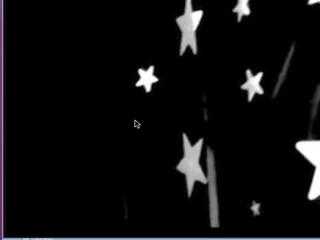